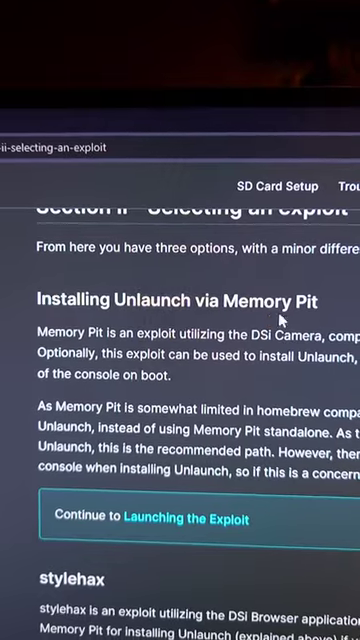
pyautogui.scroll(-3)
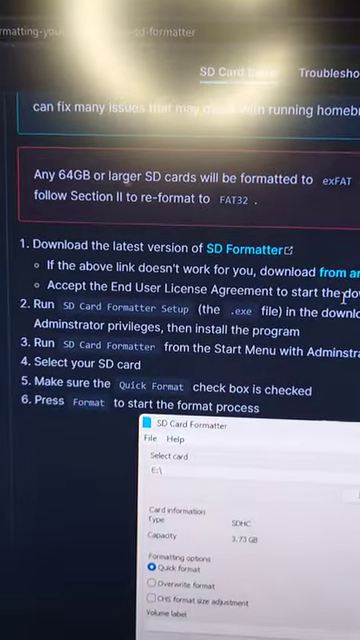
pyautogui.scroll(-3)
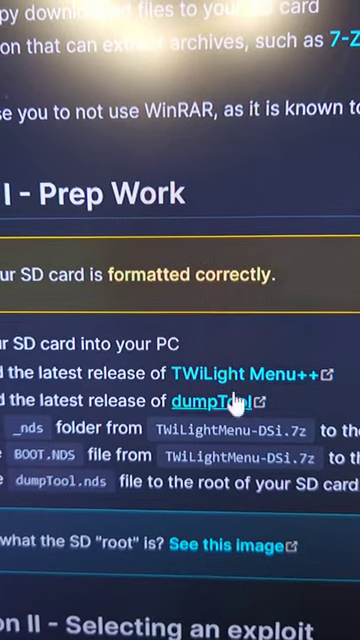